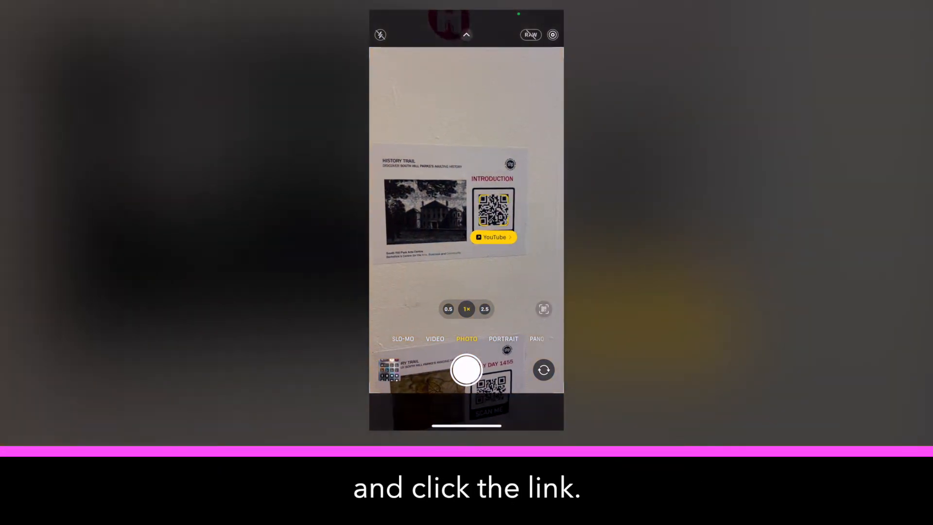
Follow the QR code's YouTube link and expand the video description to read the next code's location.
click(493, 237)
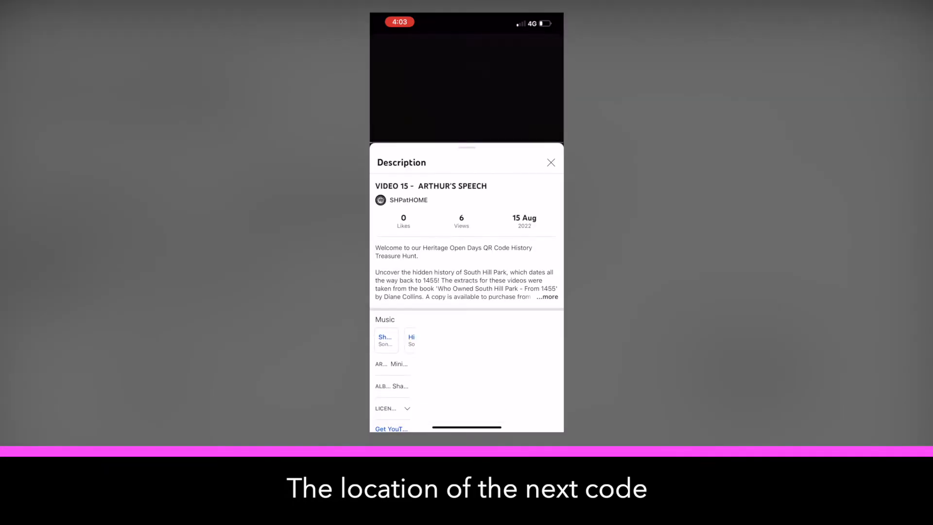
click(547, 297)
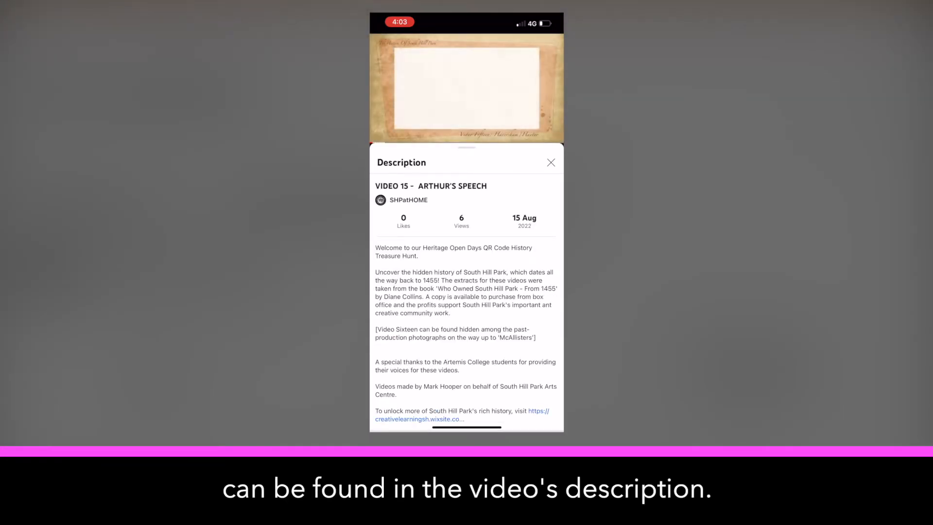
scroll(down, 3)
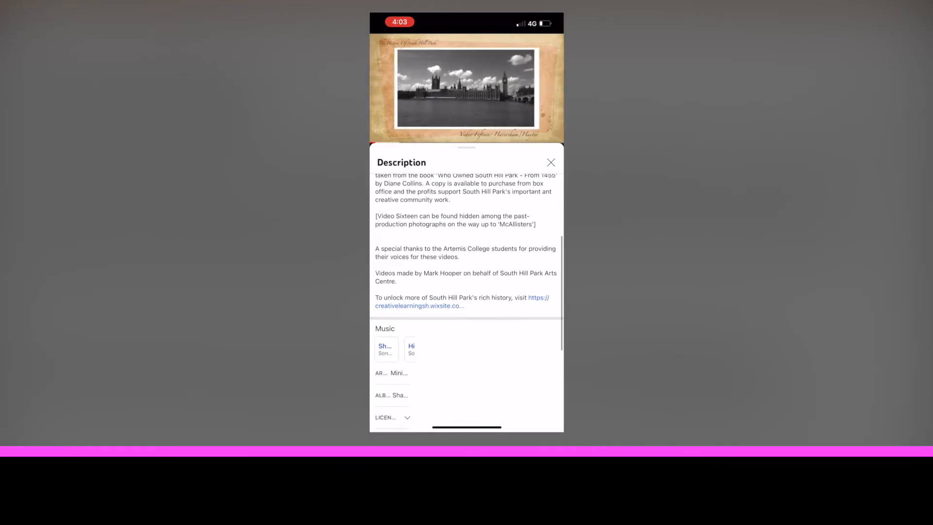